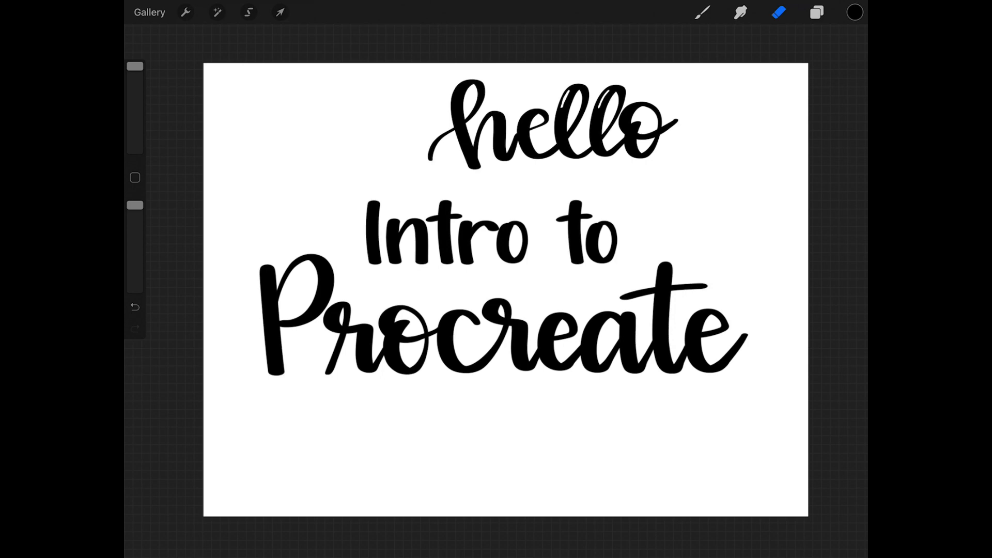
Step: Show the layers list and hide the Intro to Procreate lettering layer so the canvas is blank
left_click(816, 12)
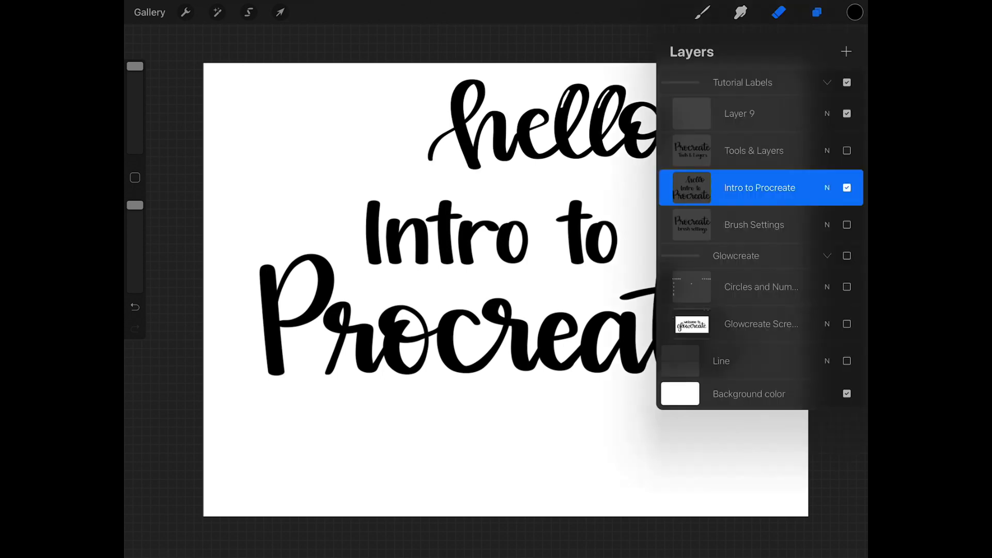
left_click(817, 11)
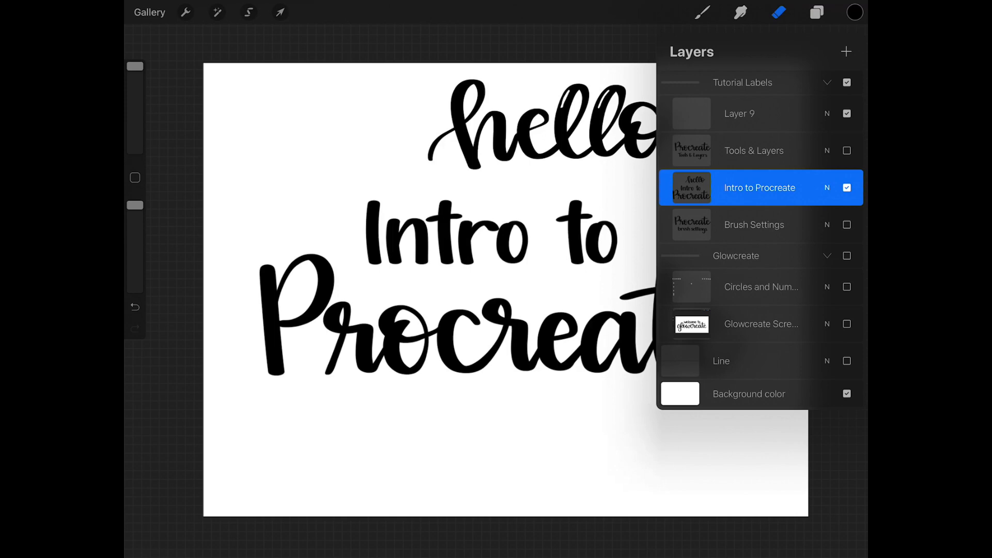
left_click(846, 187)
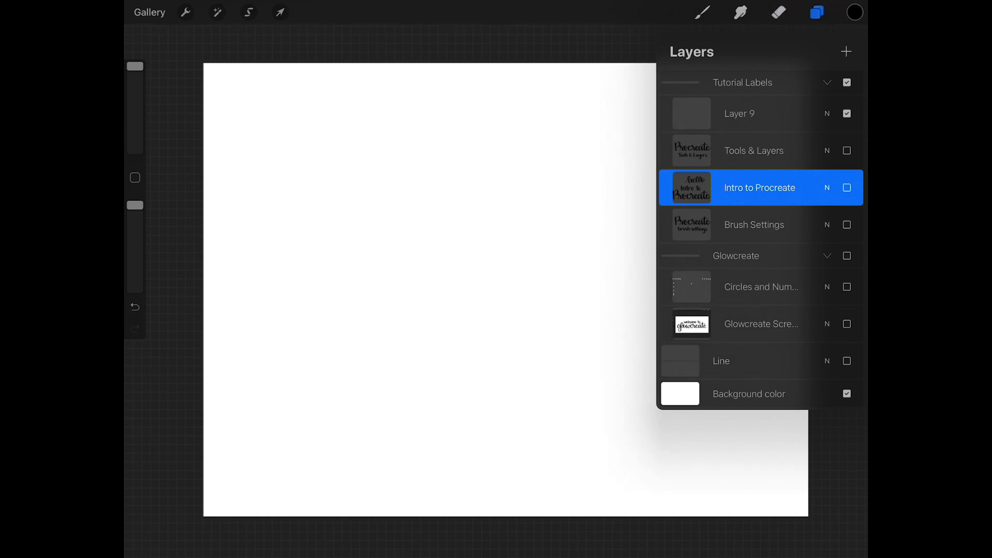
Step: Select the empty Layer 9 as the active drawing layer
left_click(739, 114)
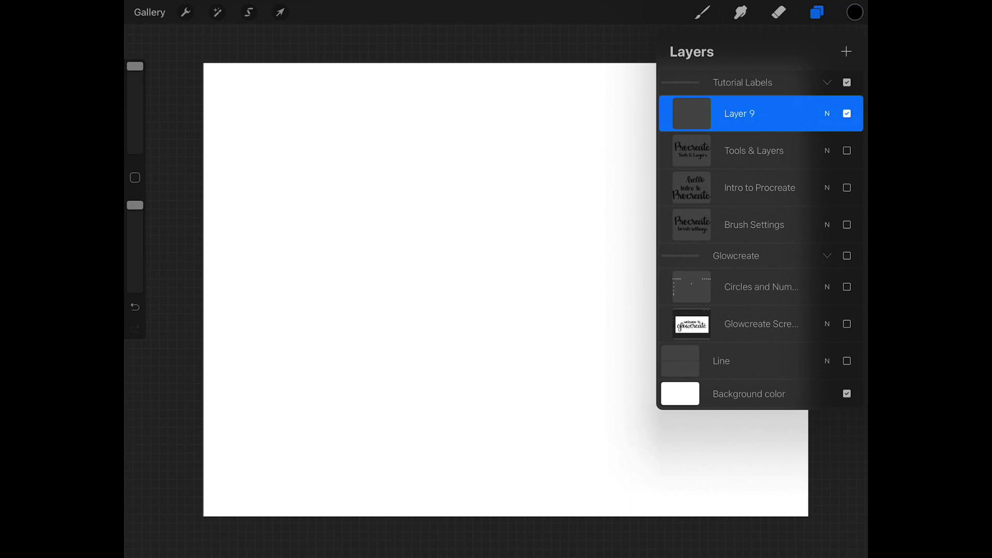
left_click(739, 113)
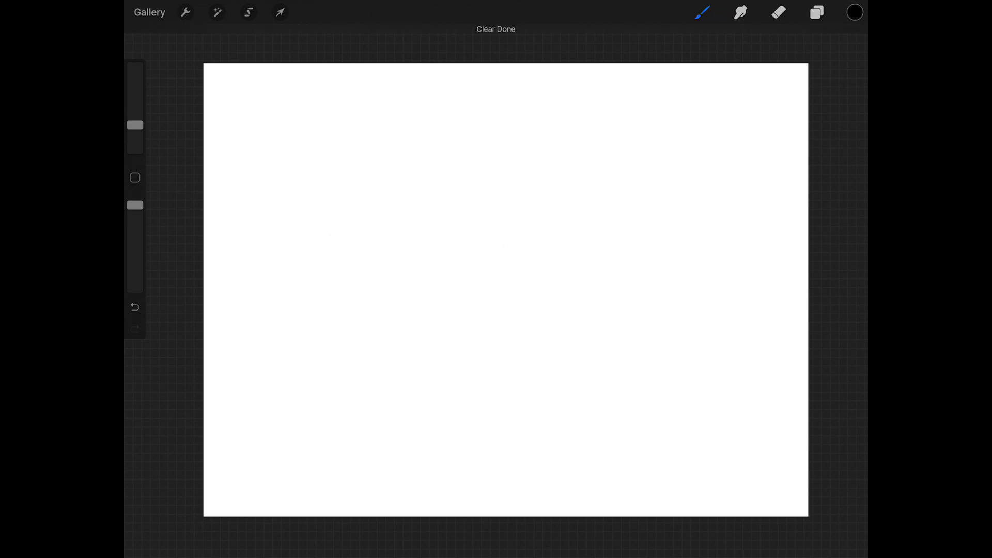
Step: Undo the layer clear so the hand-lettered hello text reappears on the canvas
left_click(134, 306)
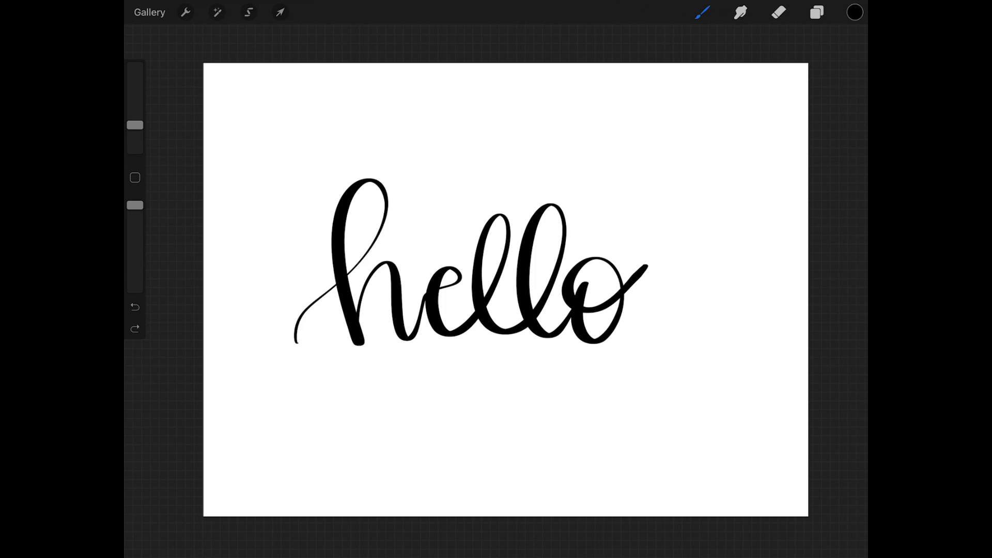
left_click(134, 307)
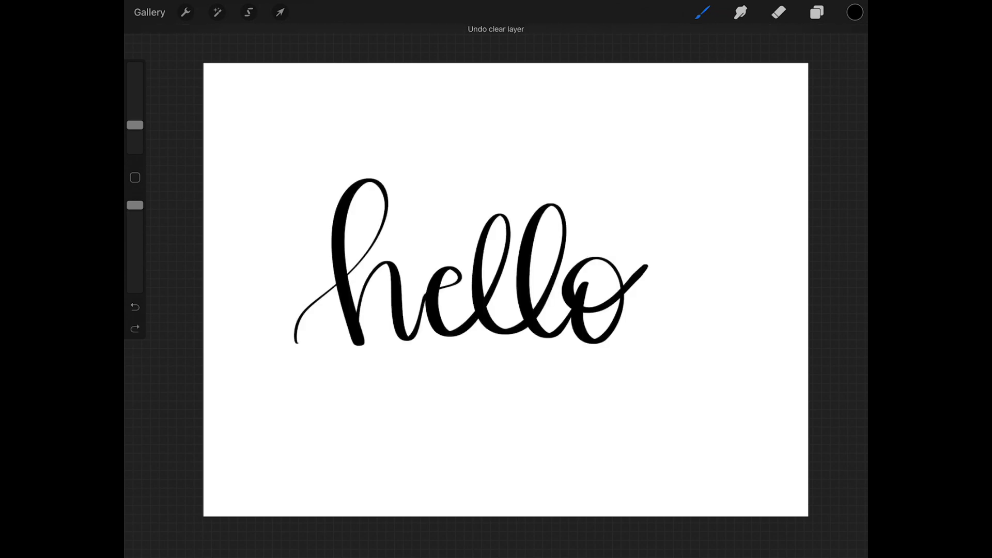
left_click(134, 305)
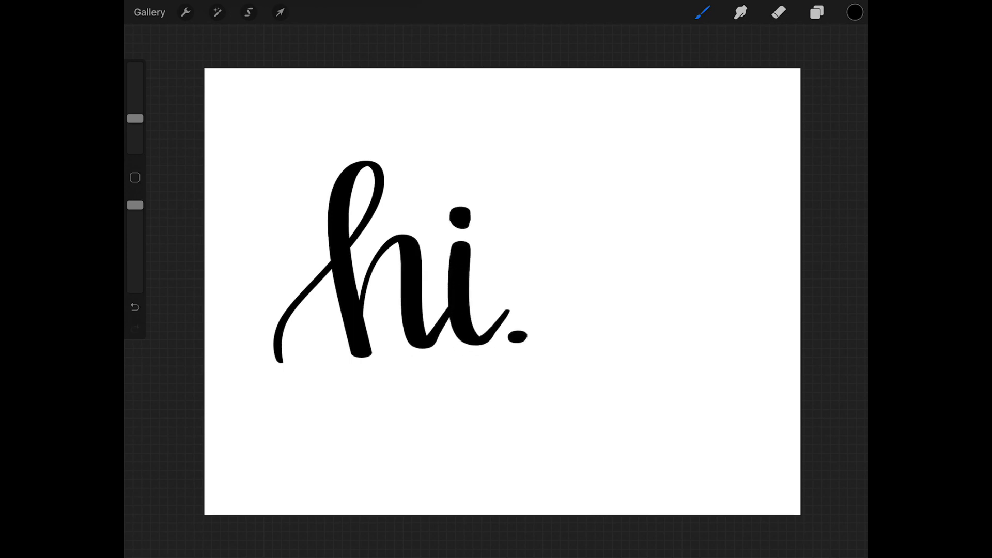
Step: Recolour Layer 9's hi. grey, add Layer 10 above it and redraw hi. in black offset as a drop shadow
left_click(816, 13)
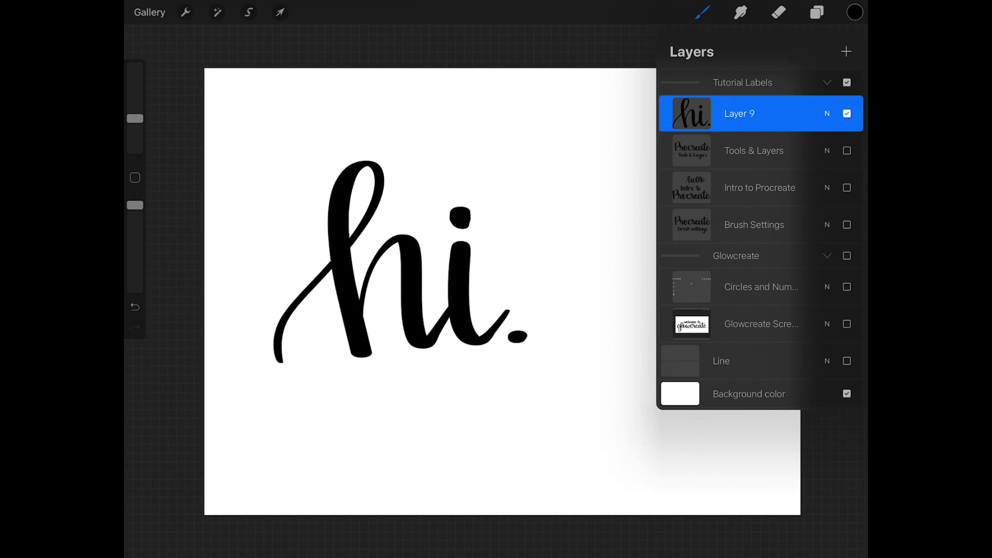
left_click(827, 114)
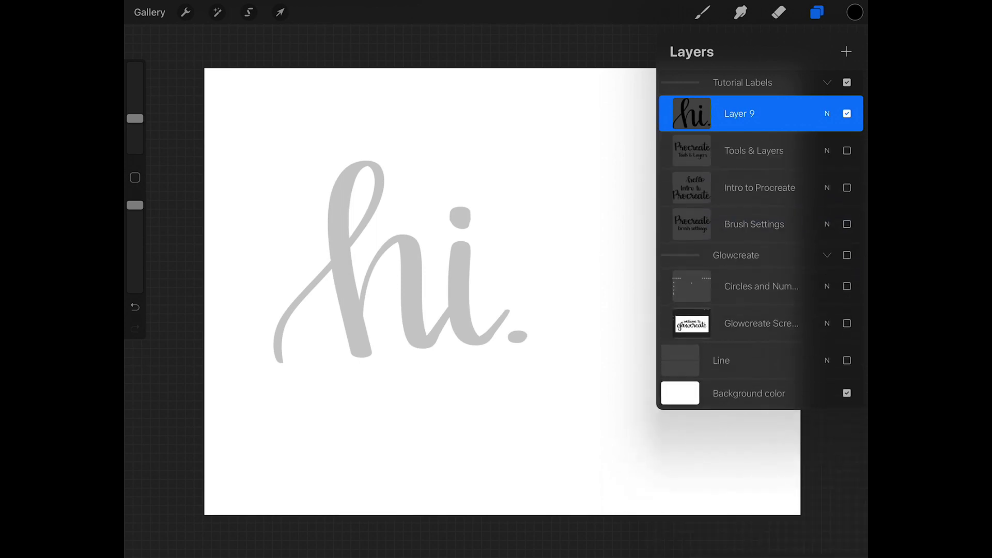
left_click(846, 51)
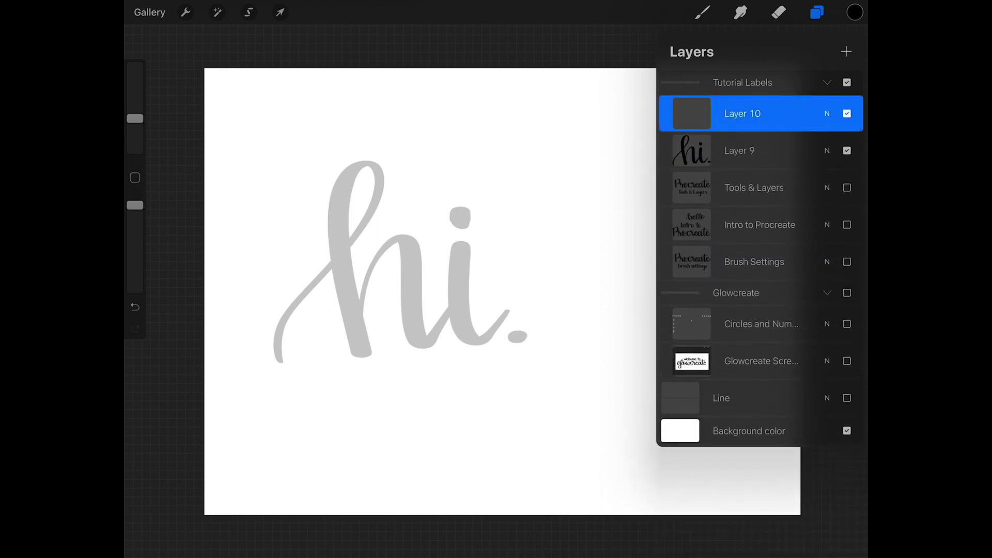
left_click(817, 12)
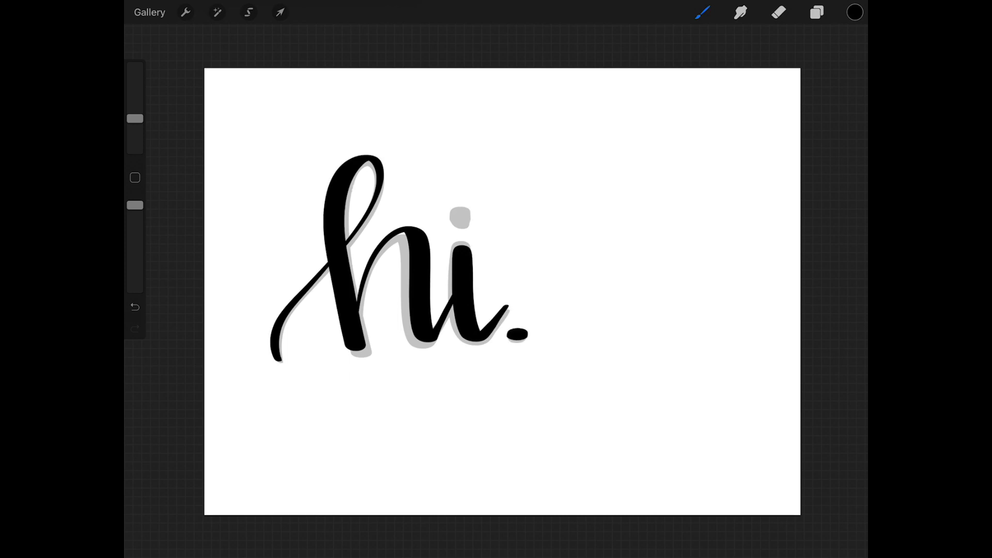
left_click(460, 215)
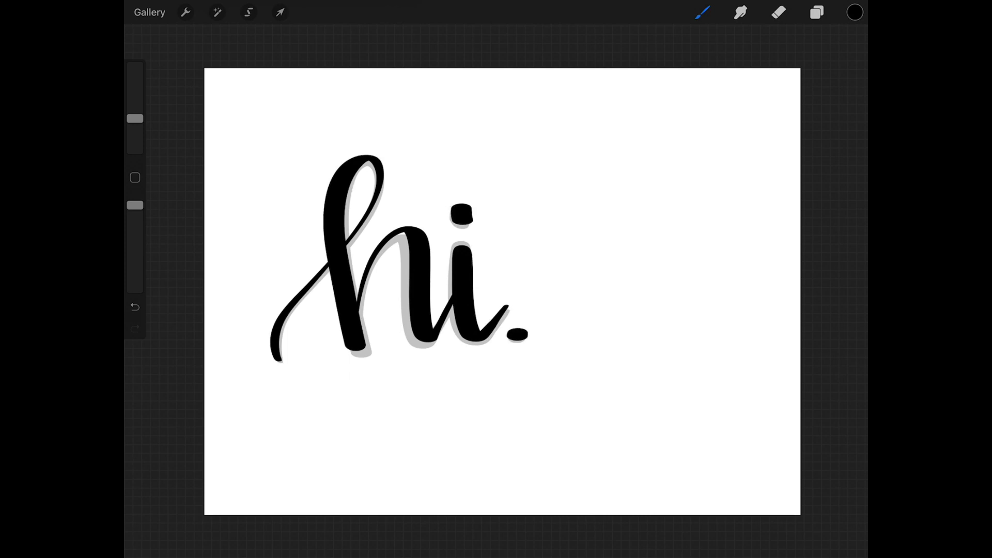
left_click(816, 12)
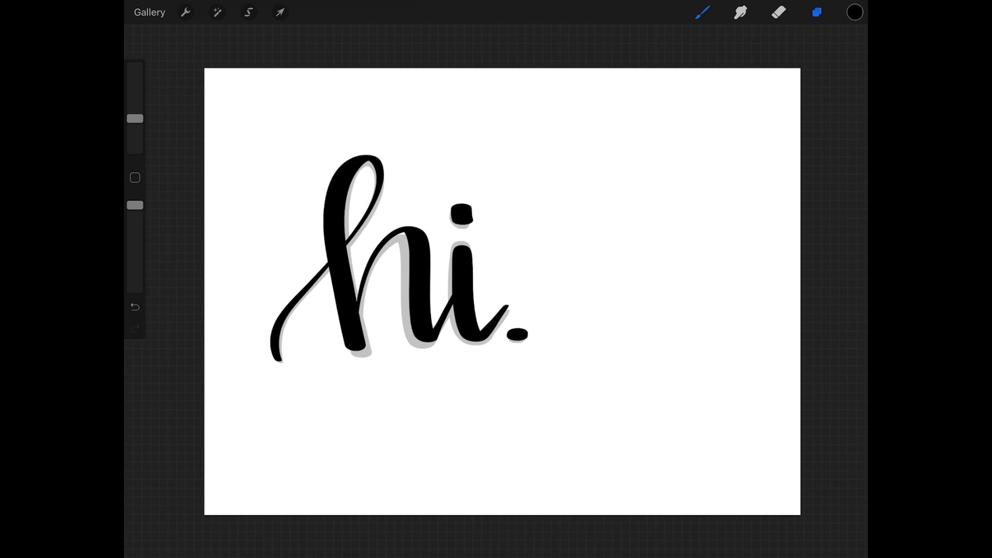
Step: Group Layer 9 and Layer 10 so the black hi. and its grey shadow sit together
left_click(817, 13)
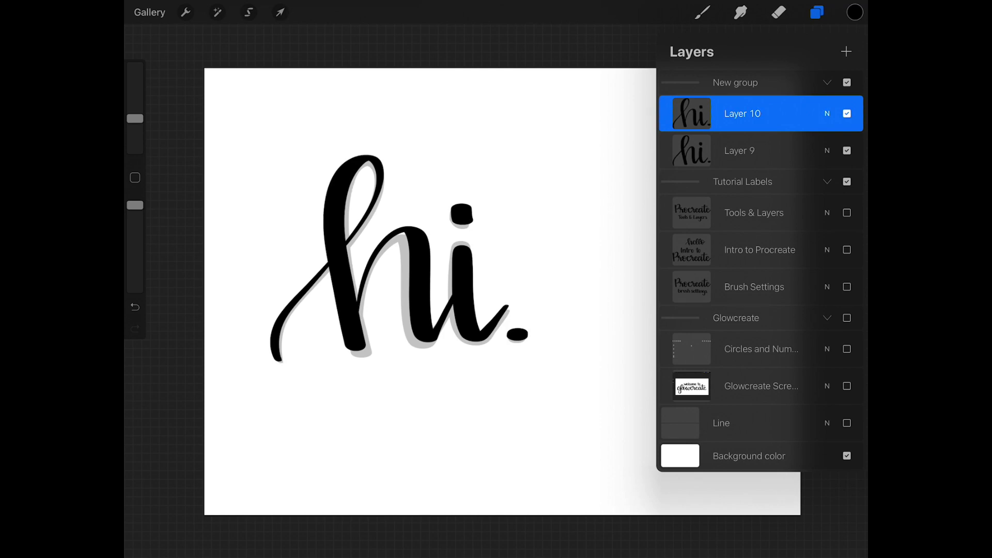
left_click(817, 13)
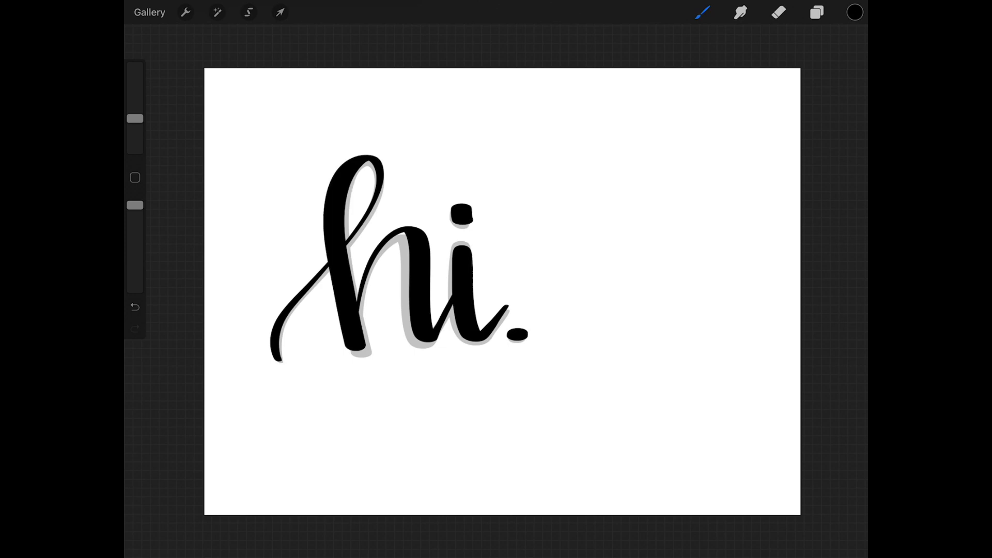
Step: Switch the Colors panel from Disc to Classic view, then show the saved Palettes collection
left_click(854, 12)
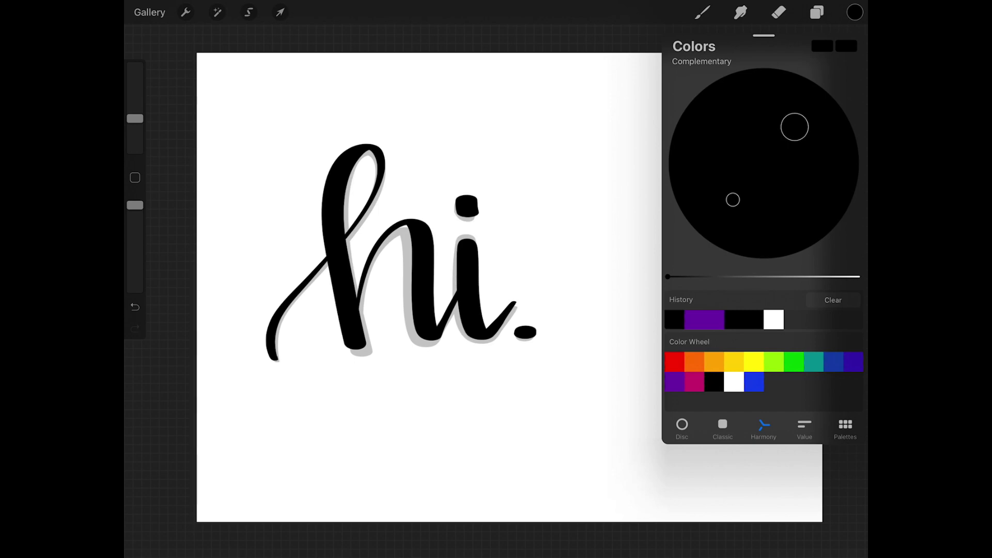
left_click(681, 425)
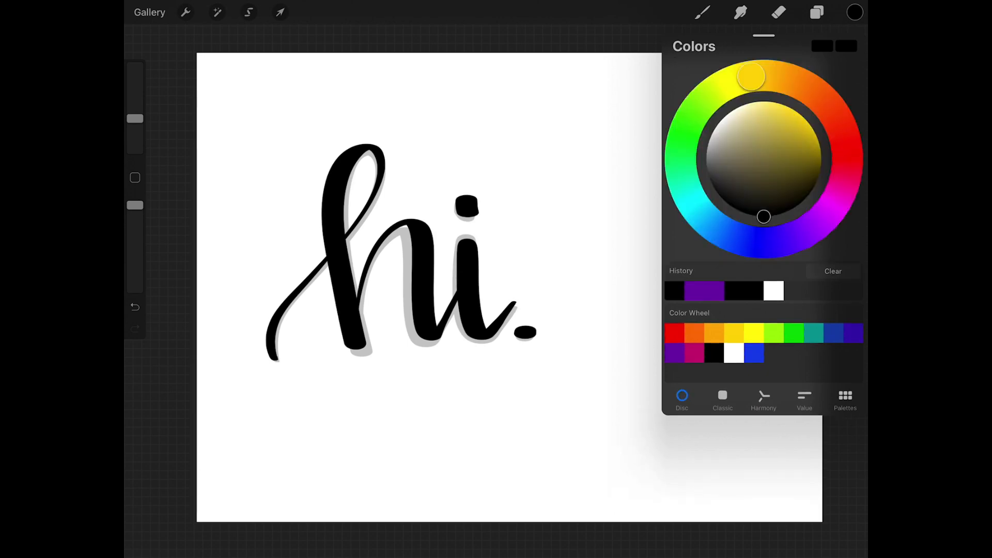
left_click(722, 400)
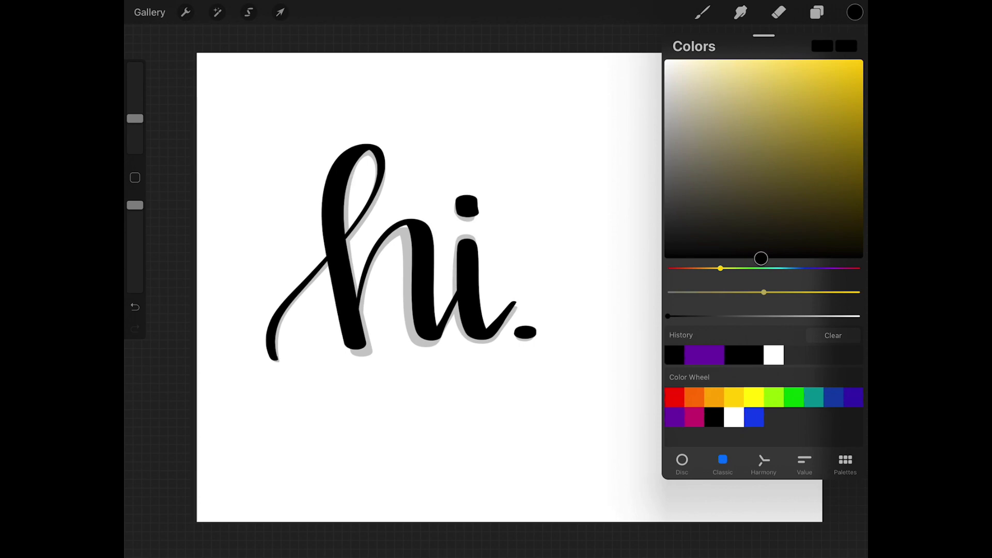
left_click(844, 464)
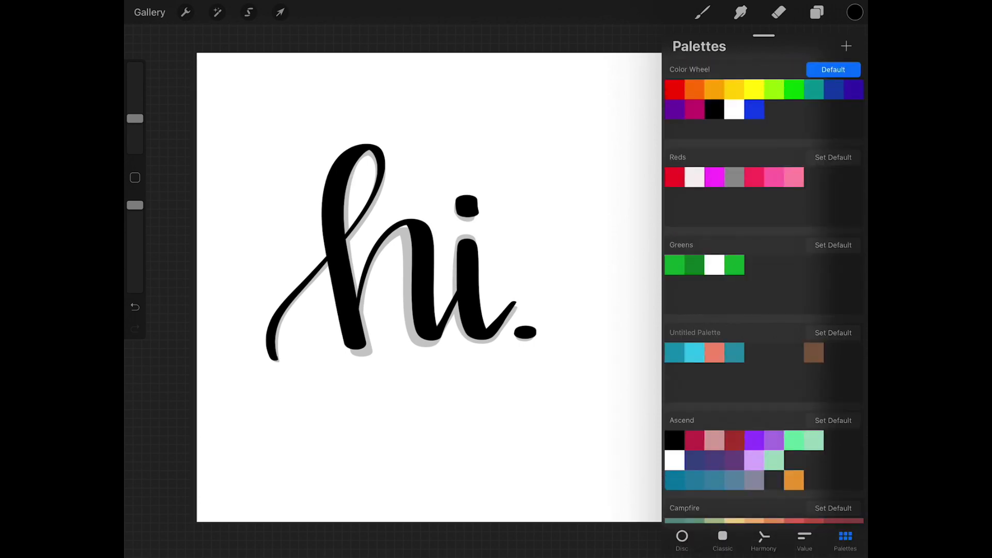
Step: Back on the Disc view, sample a brighter red, then dismiss the colour picker leaving hi. unchanged
left_click(682, 538)
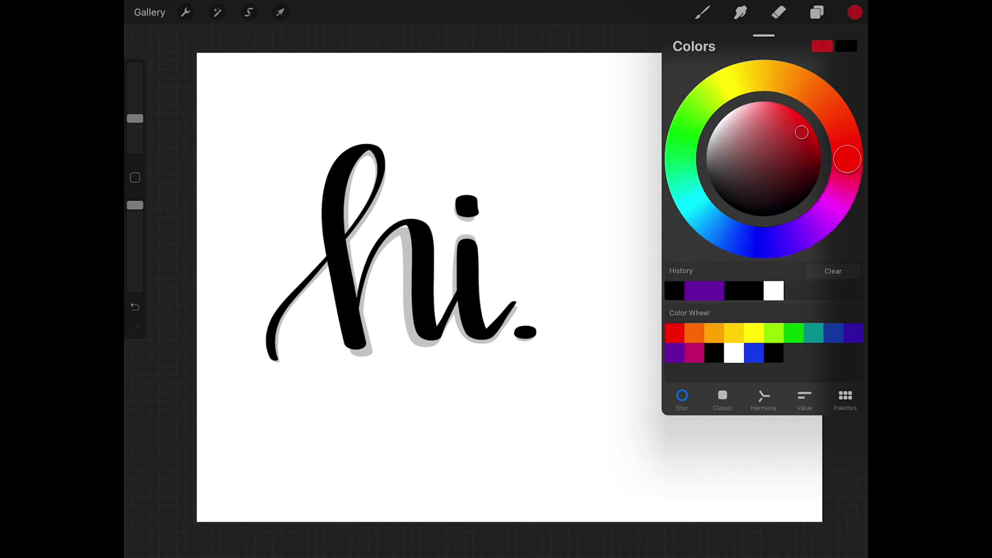
left_click(793, 353)
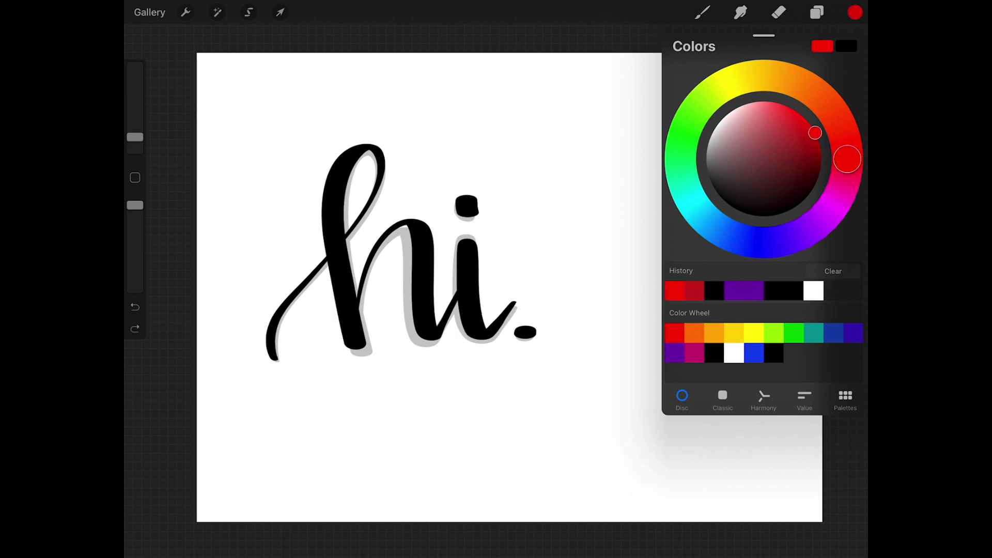
left_click(855, 11)
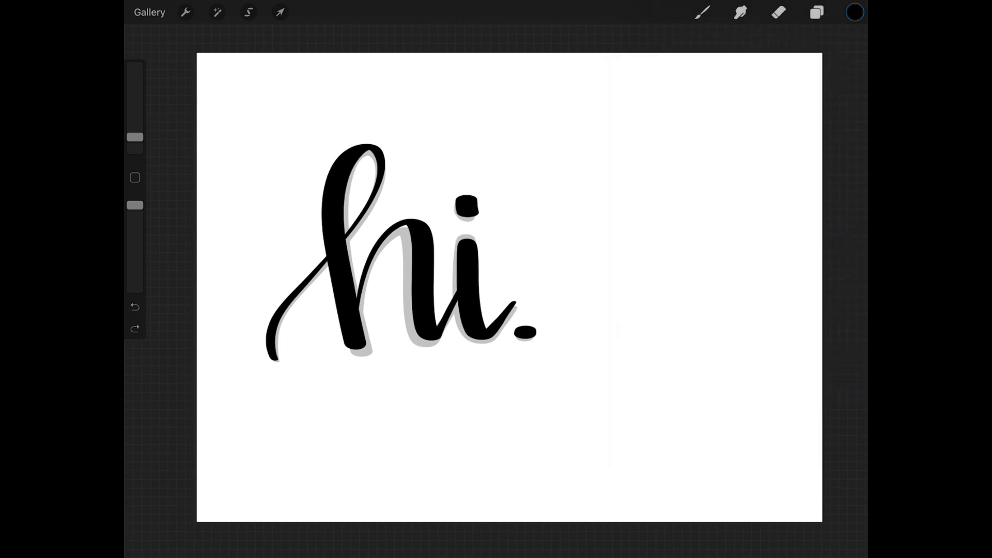
Step: Using Brush Library brushes, paint a bold black n and a thin script m beside the hi. lettering
left_click(702, 13)
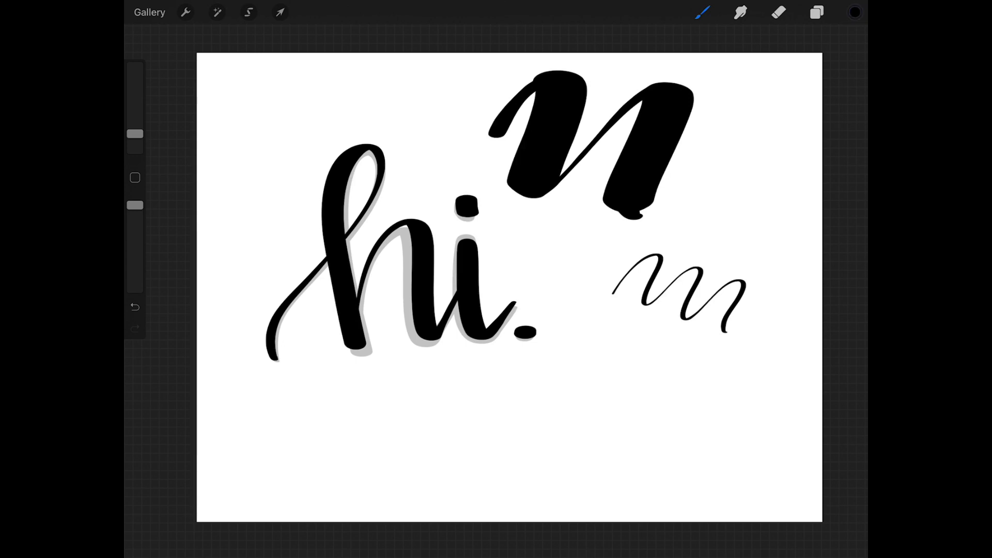
left_click(853, 12)
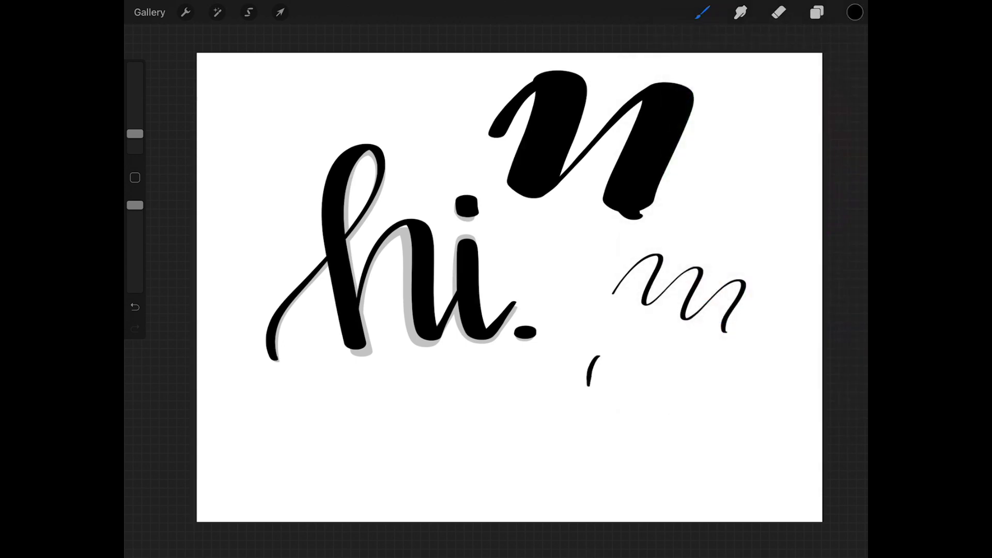
Step: Choose purple and write a thin purple m below the black test strokes
left_click(853, 12)
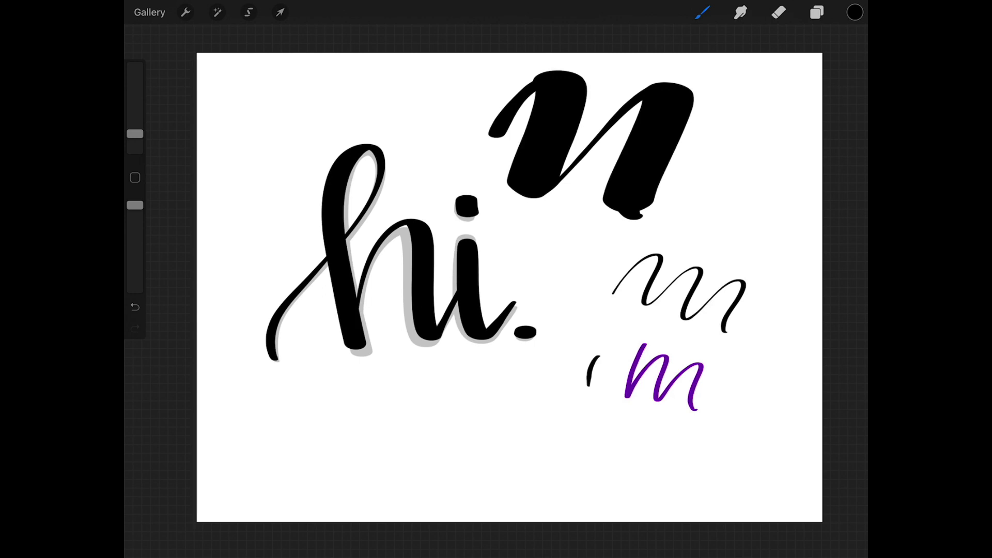
left_click(854, 11)
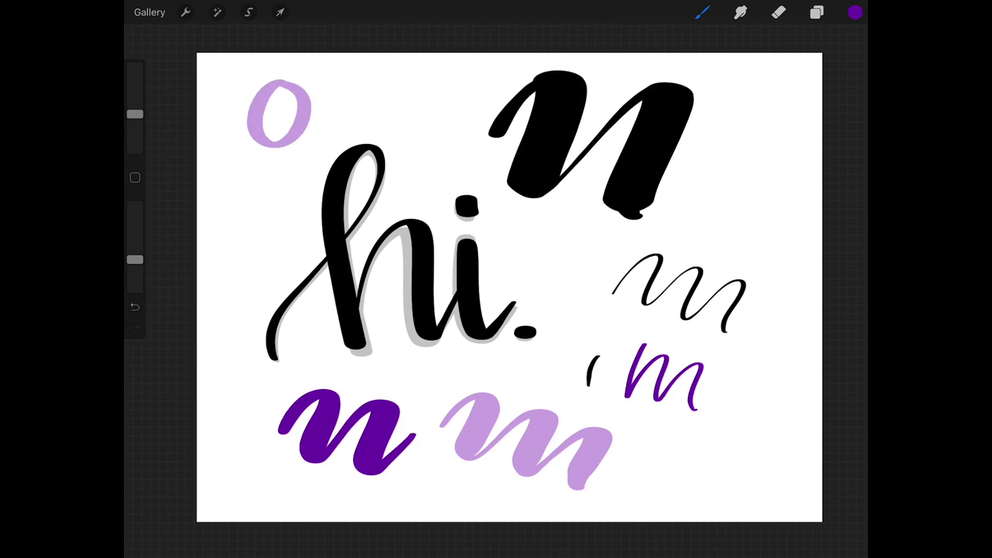
Step: Paint a bold purple n at lower left, then undo the lighter lavender o and m strokes
left_click(135, 307)
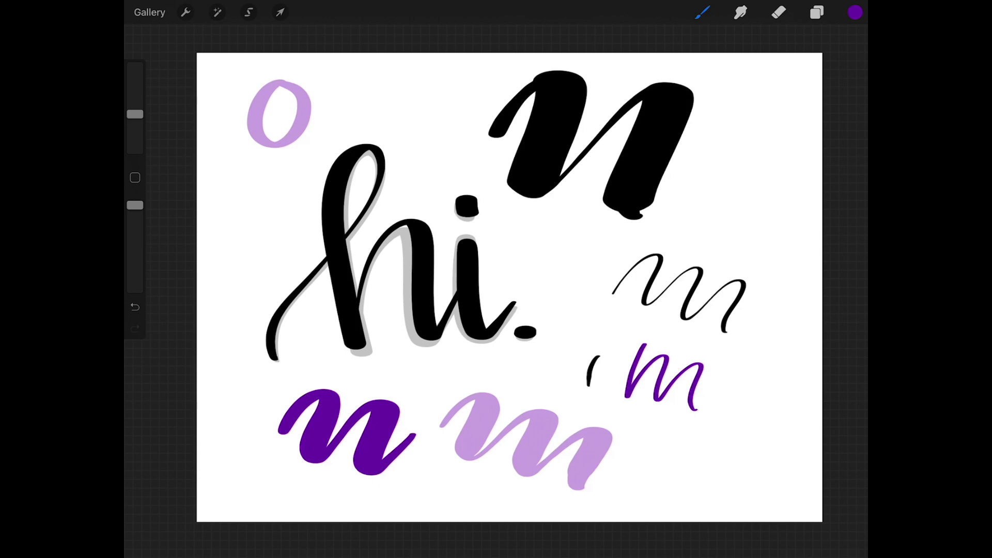
left_click(134, 307)
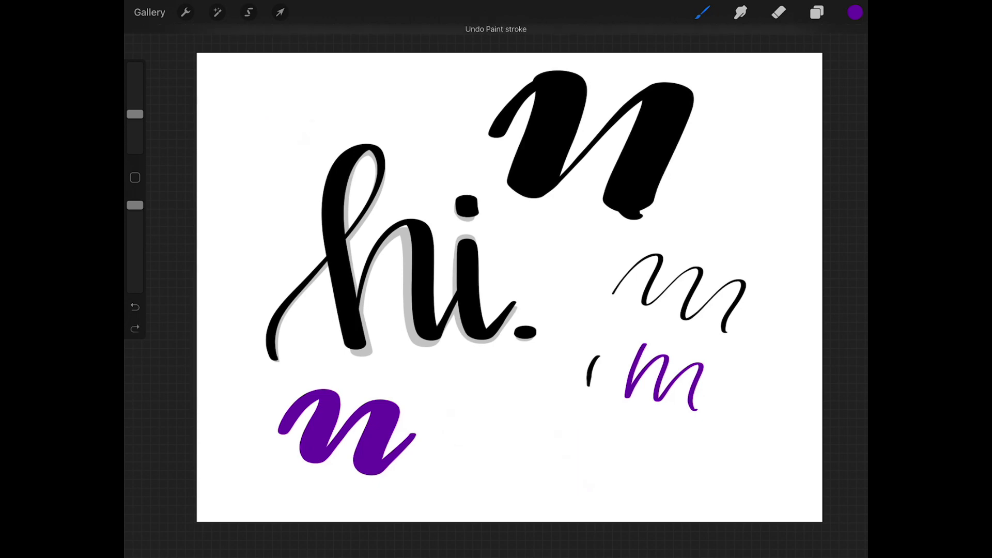
Step: Remove the remaining test strokes so only the shadowed 'hi.' lettering stays
left_click(134, 305)
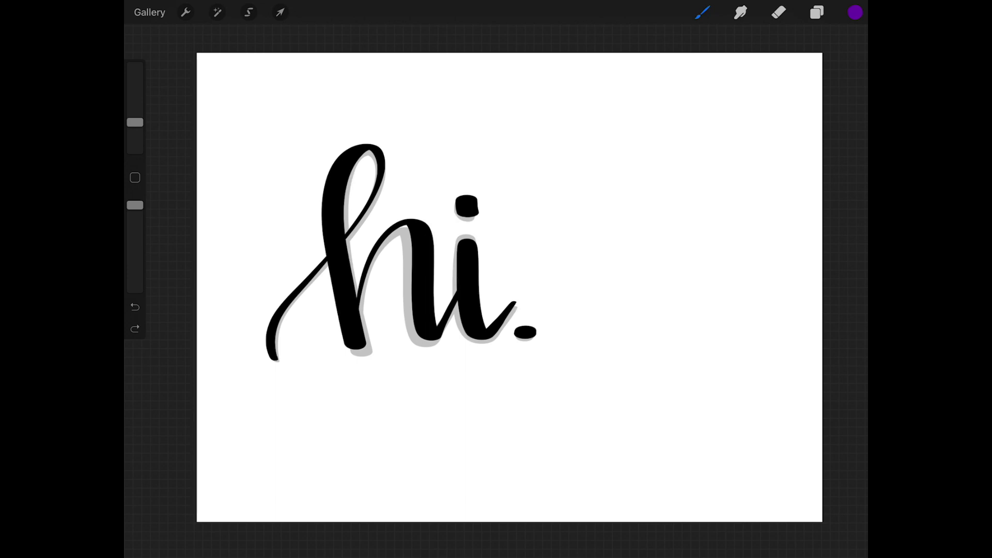
left_click(854, 12)
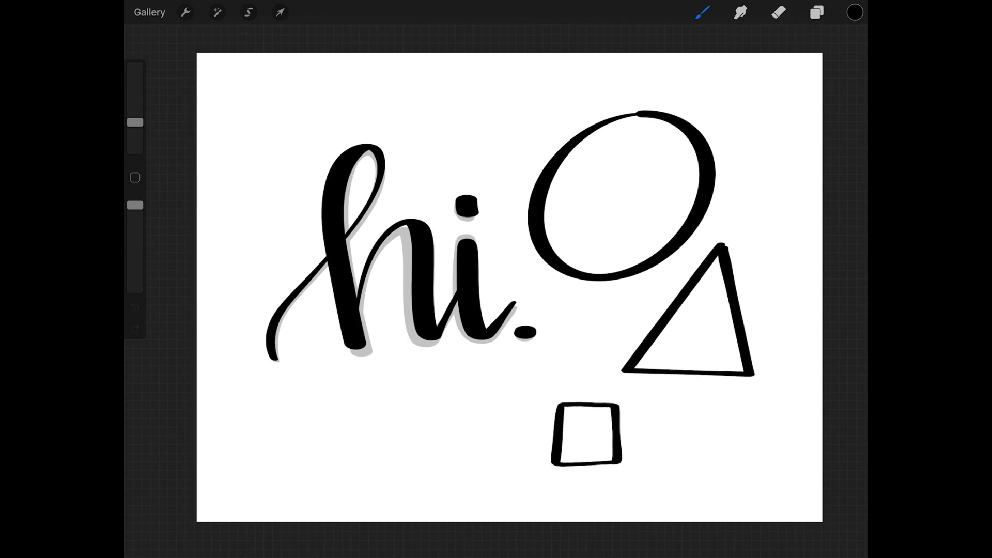
Step: Draw QuickShape-snapped circle, triangle and square beside the lettering
left_click(585, 433)
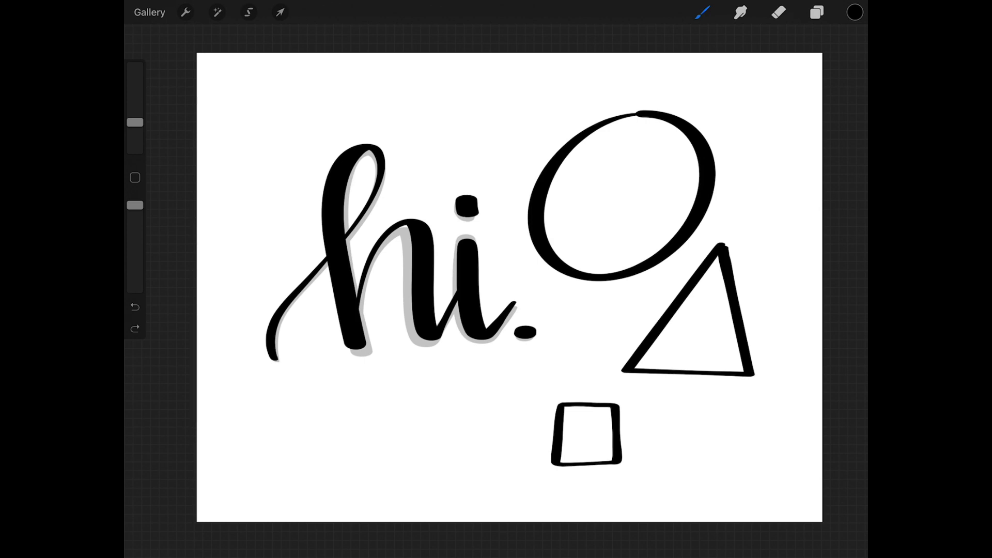
Step: Pick purple and ColorDrop it into the circle for a solid fill
left_click(853, 12)
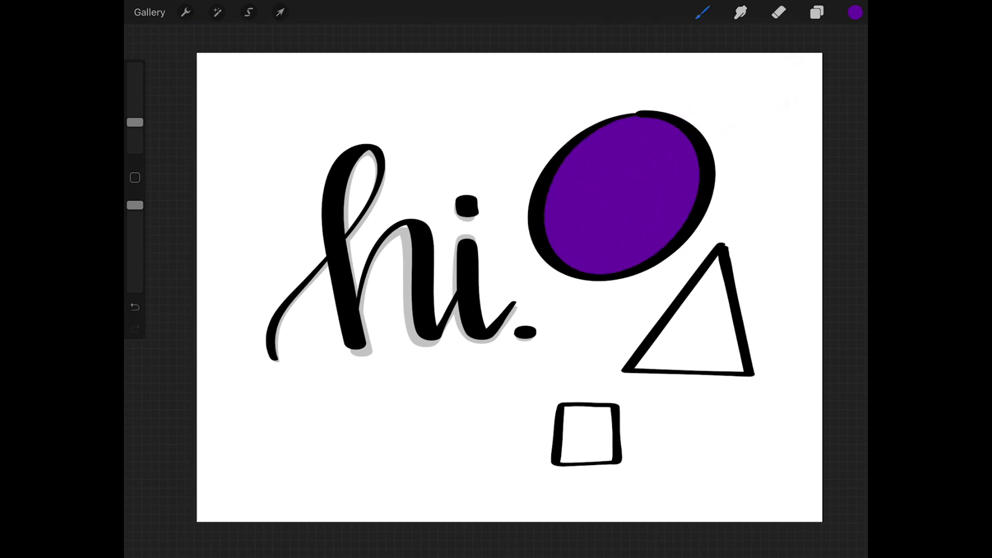
left_click(854, 12)
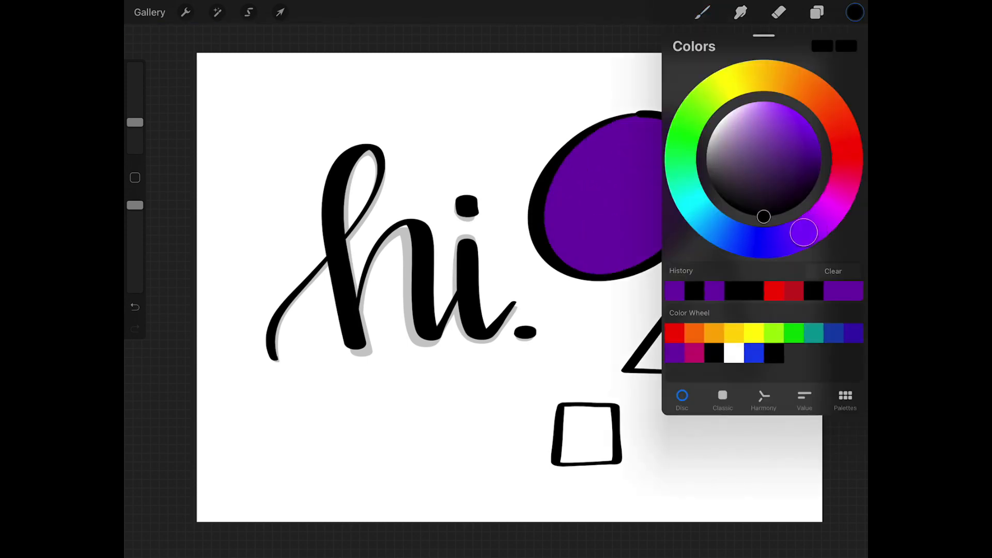